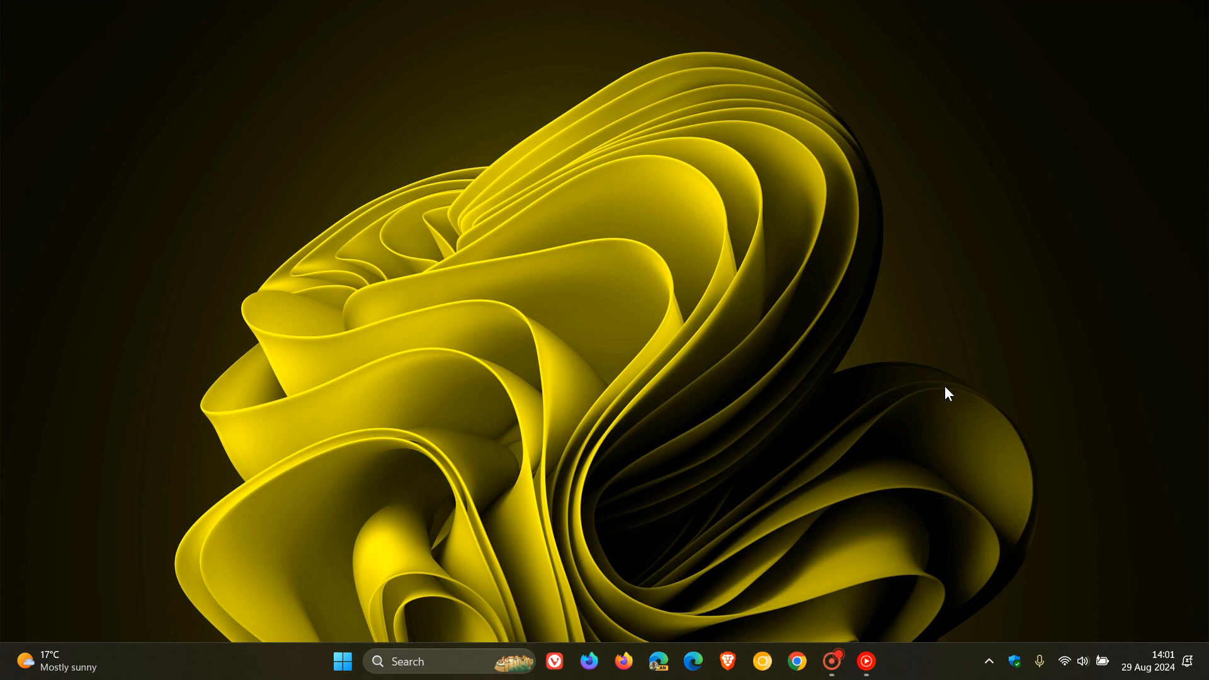
{"action": "mouse_move", "coordinate": [414, 373]}
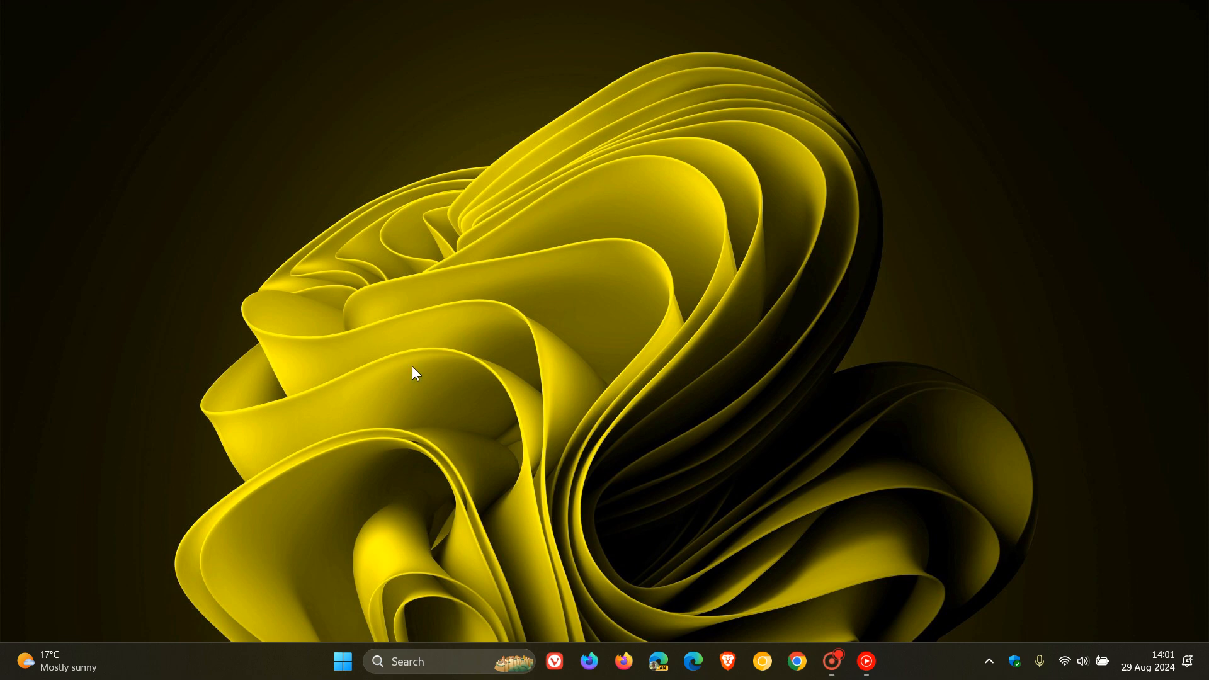
Launch Settings from the Start menu and go to the Windows Update page.
{"action": "left_click", "coordinate": [343, 662]}
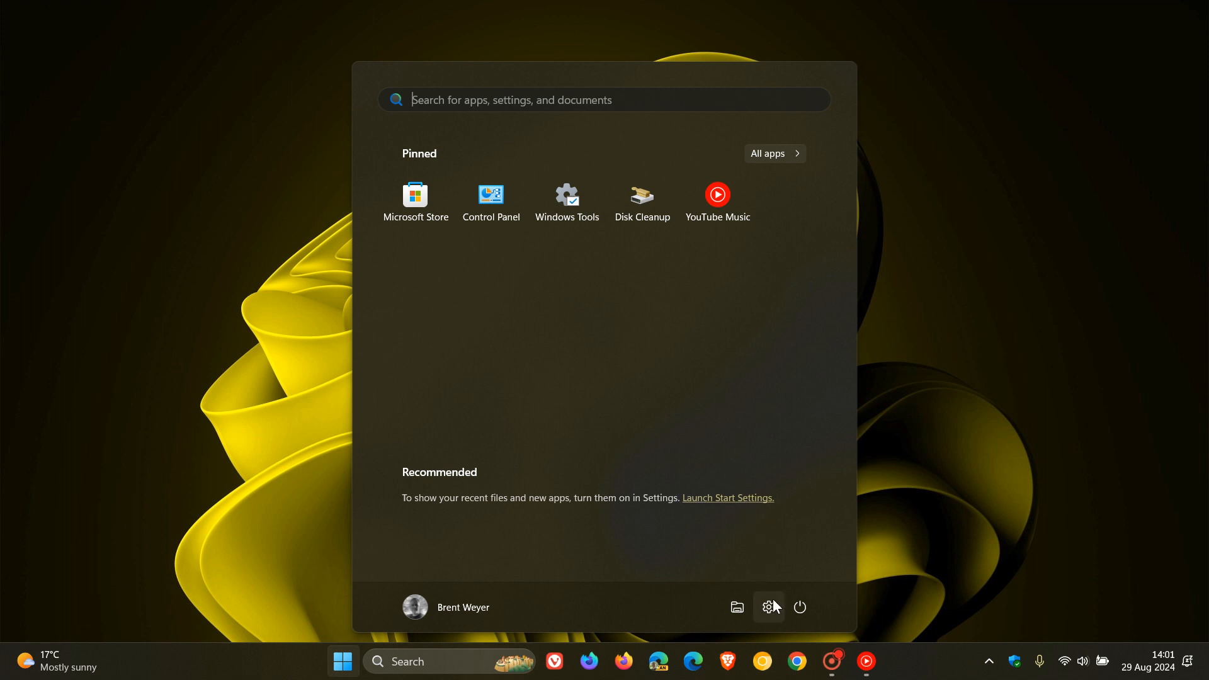
{"action": "left_click", "coordinate": [768, 607]}
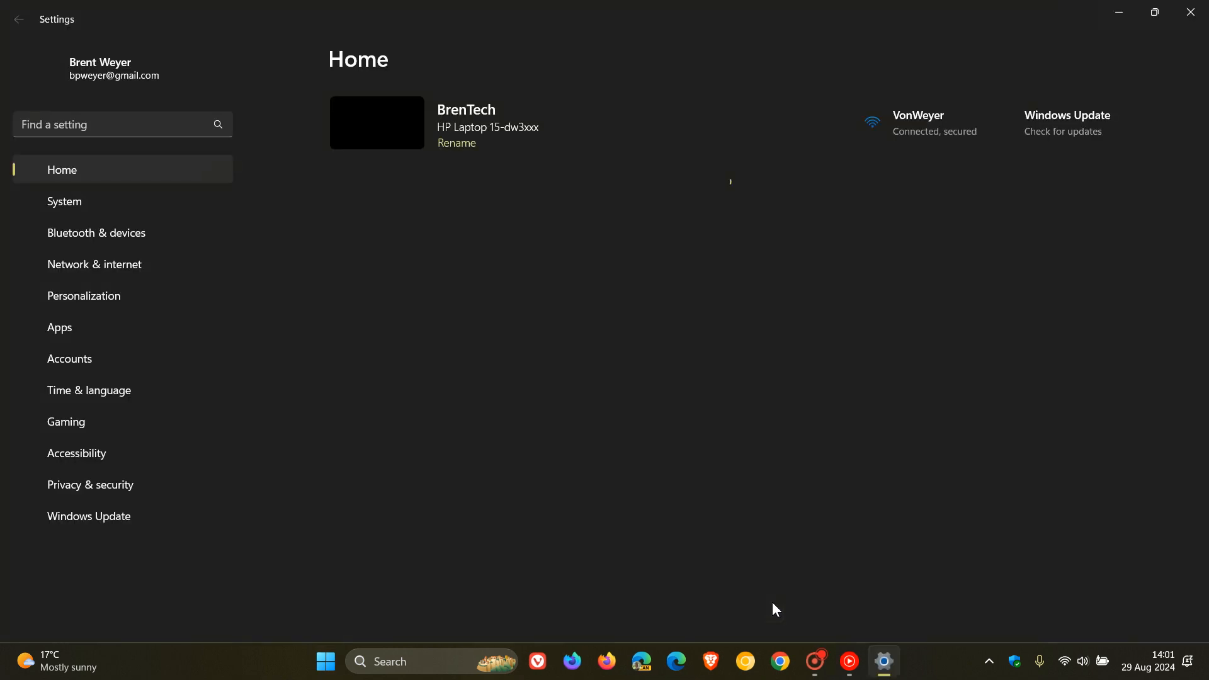
{"action": "left_click", "coordinate": [89, 516]}
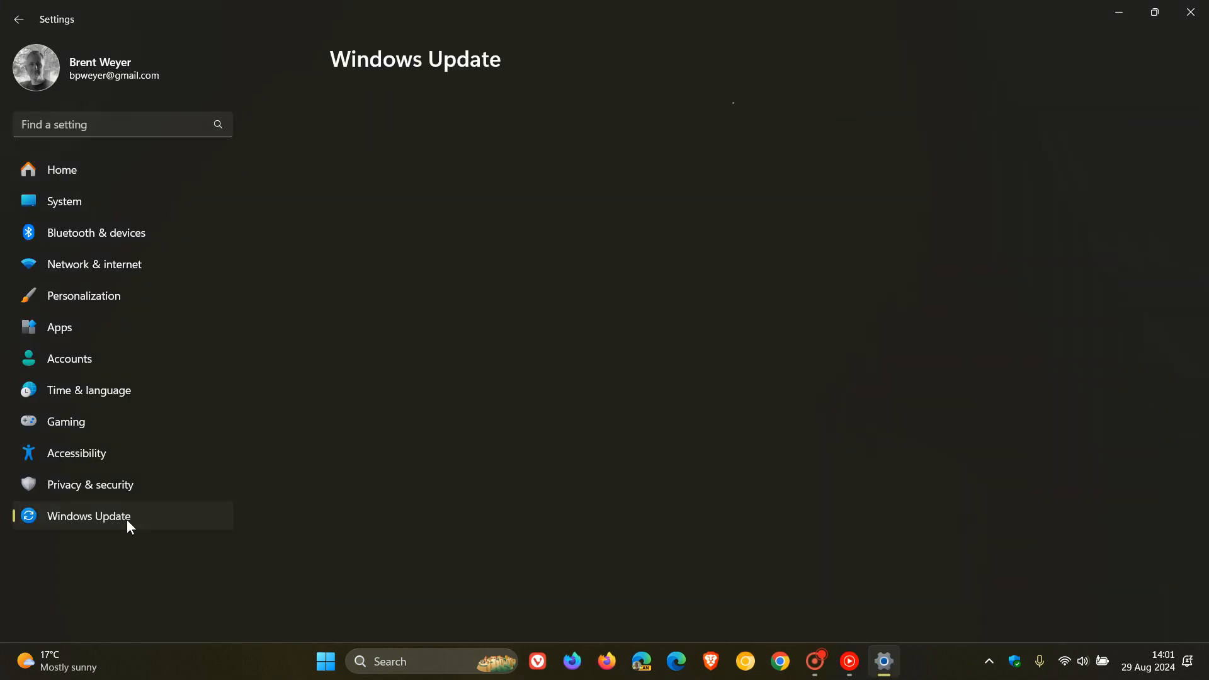
{"action": "left_click", "coordinate": [88, 515]}
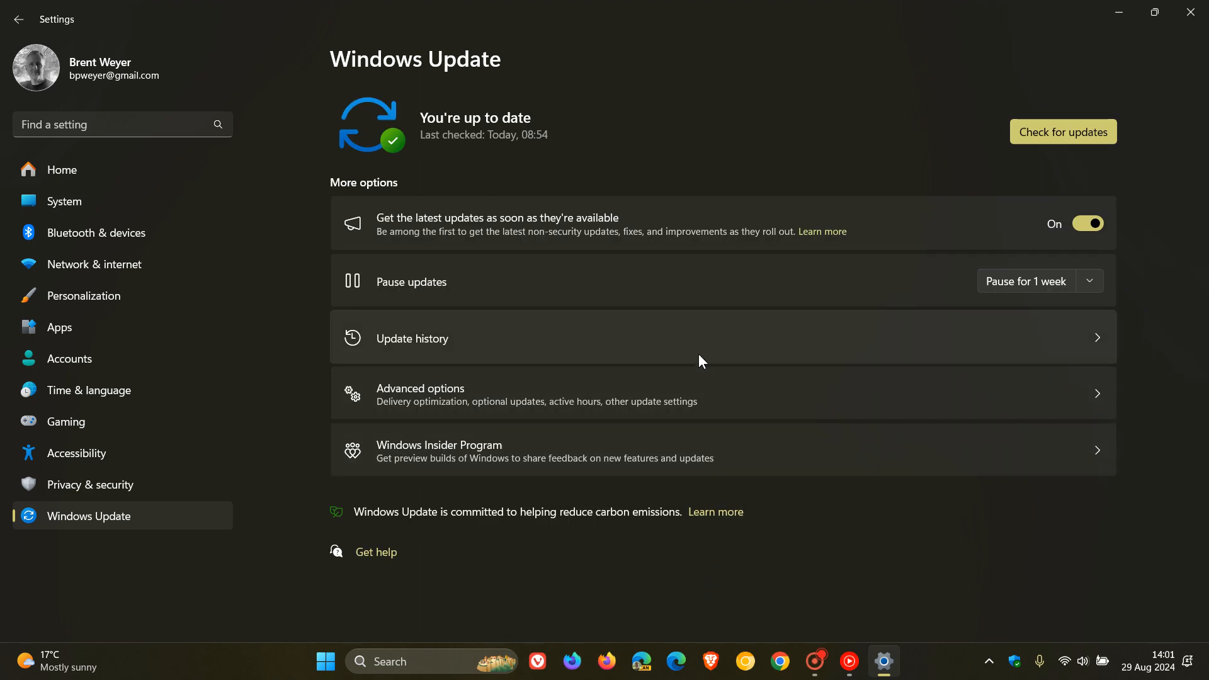
Open Update history to list the 47 installed quality updates.
{"action": "left_click", "coordinate": [411, 337]}
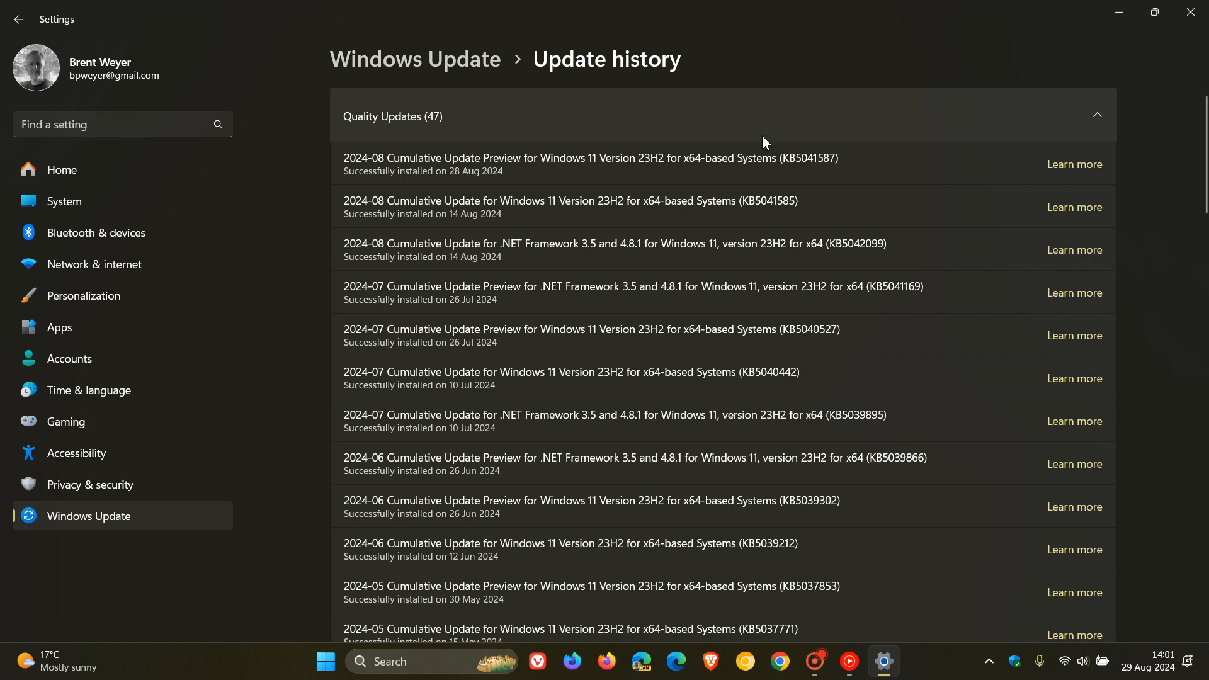
{"action": "mouse_move", "coordinate": [869, 161]}
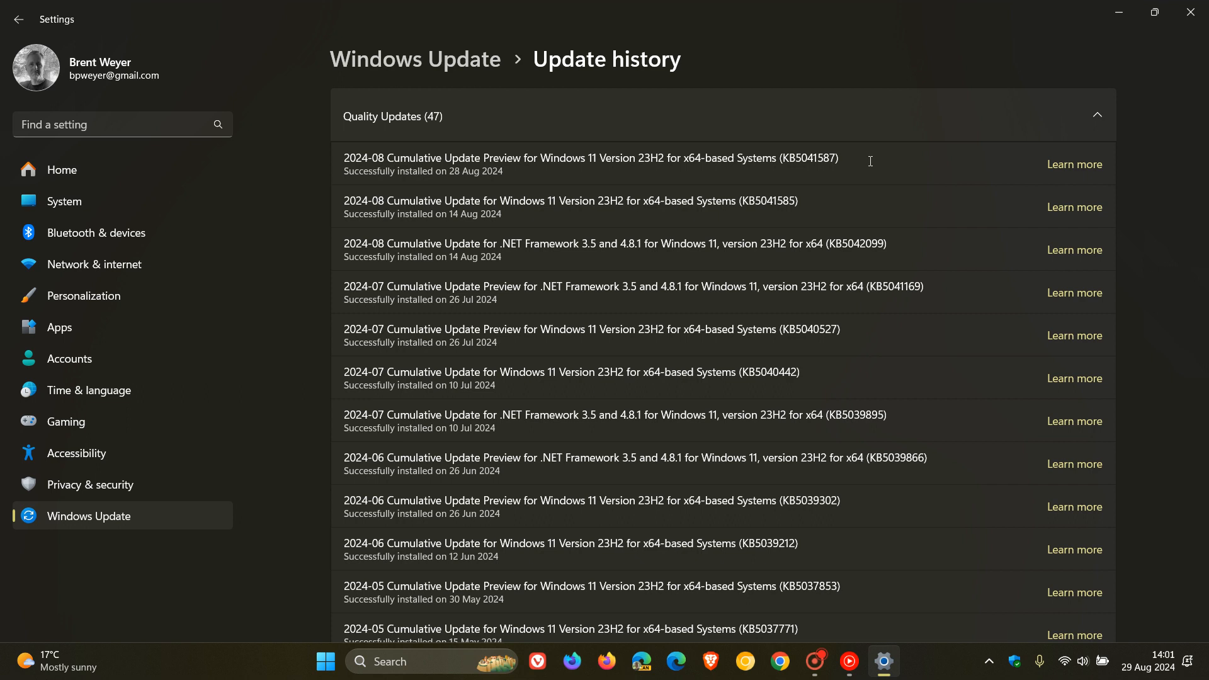
{"action": "mouse_move", "coordinate": [898, 174]}
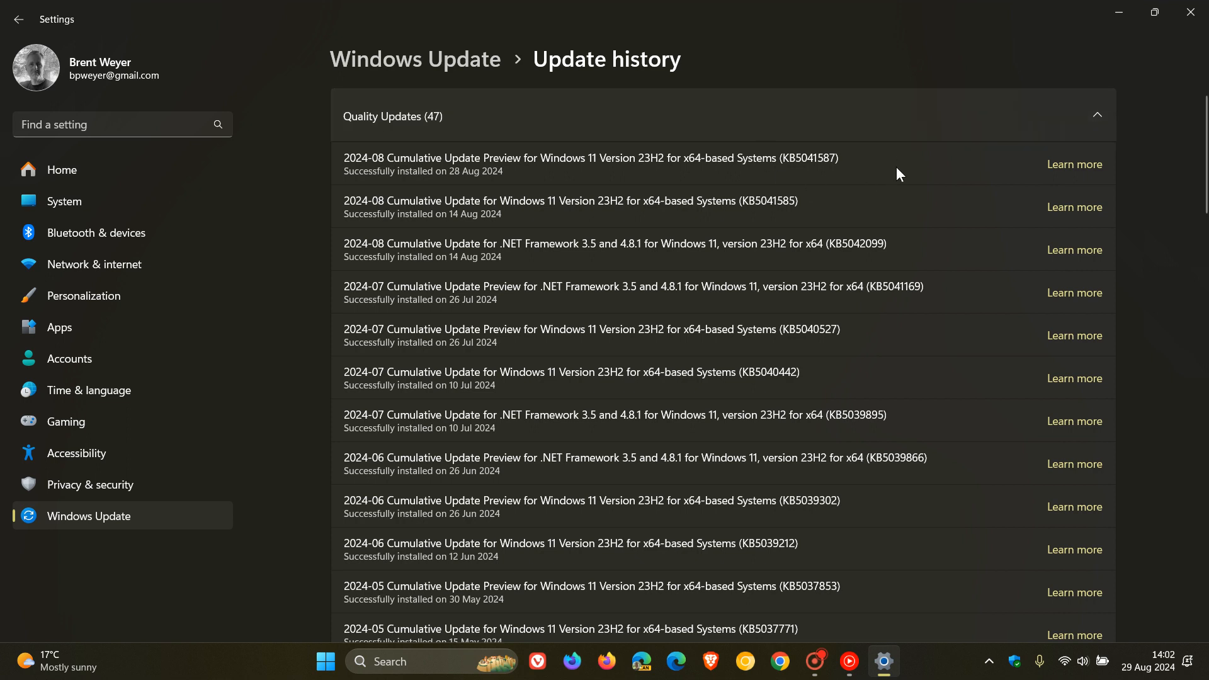
{"action": "mouse_move", "coordinate": [865, 178]}
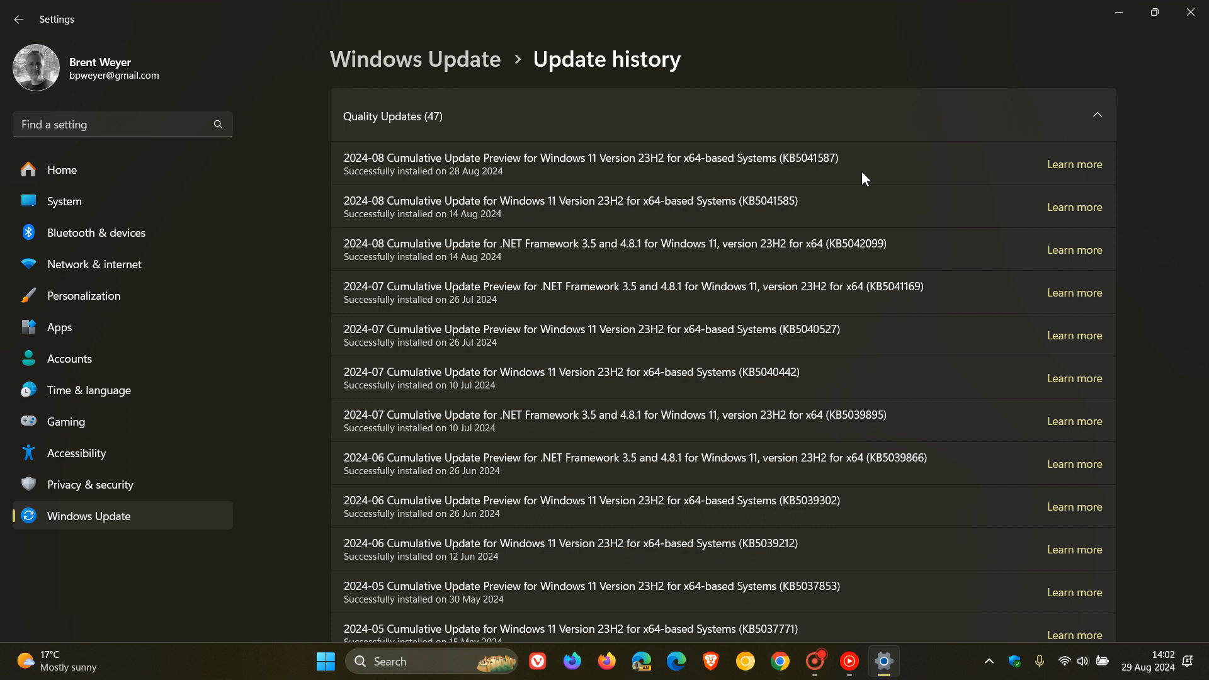
{"action": "mouse_move", "coordinate": [831, 133]}
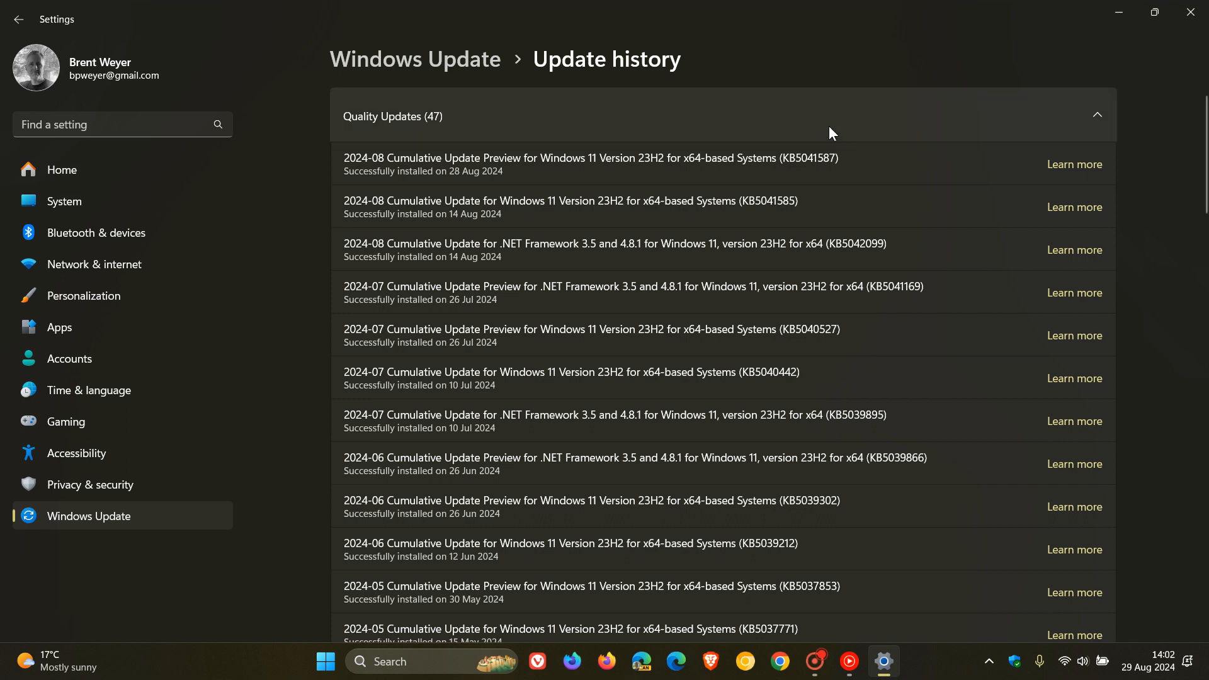
{"action": "mouse_move", "coordinate": [913, 199]}
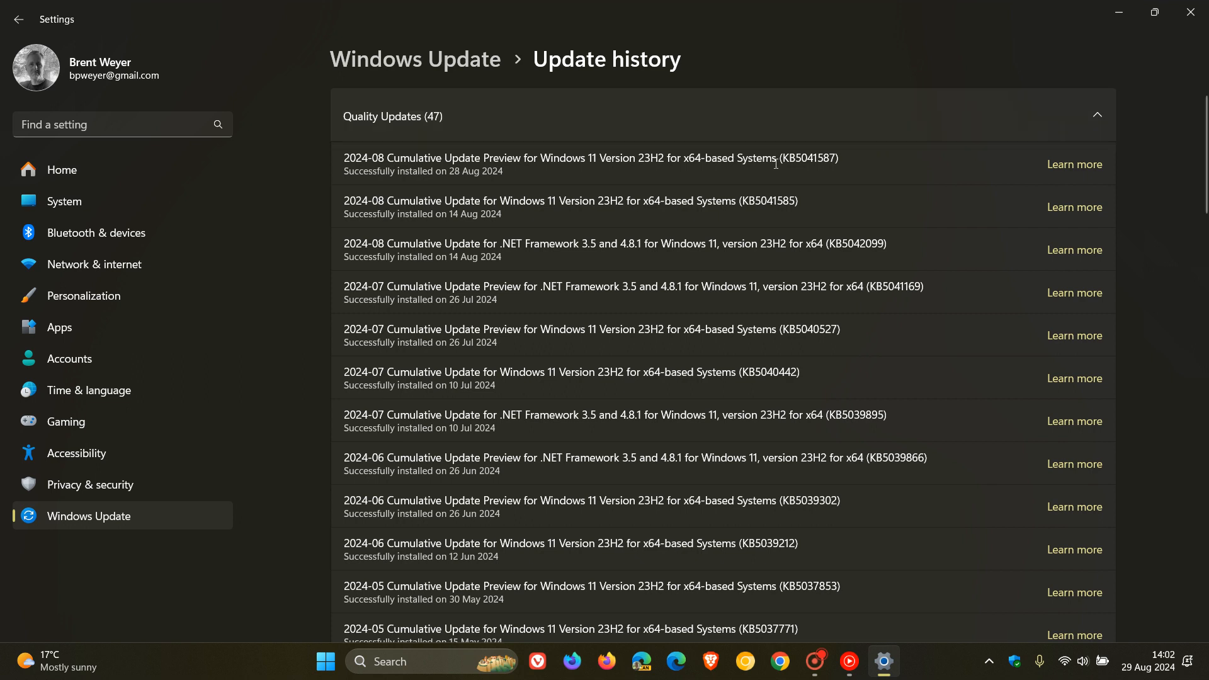
{"action": "mouse_move", "coordinate": [922, 198]}
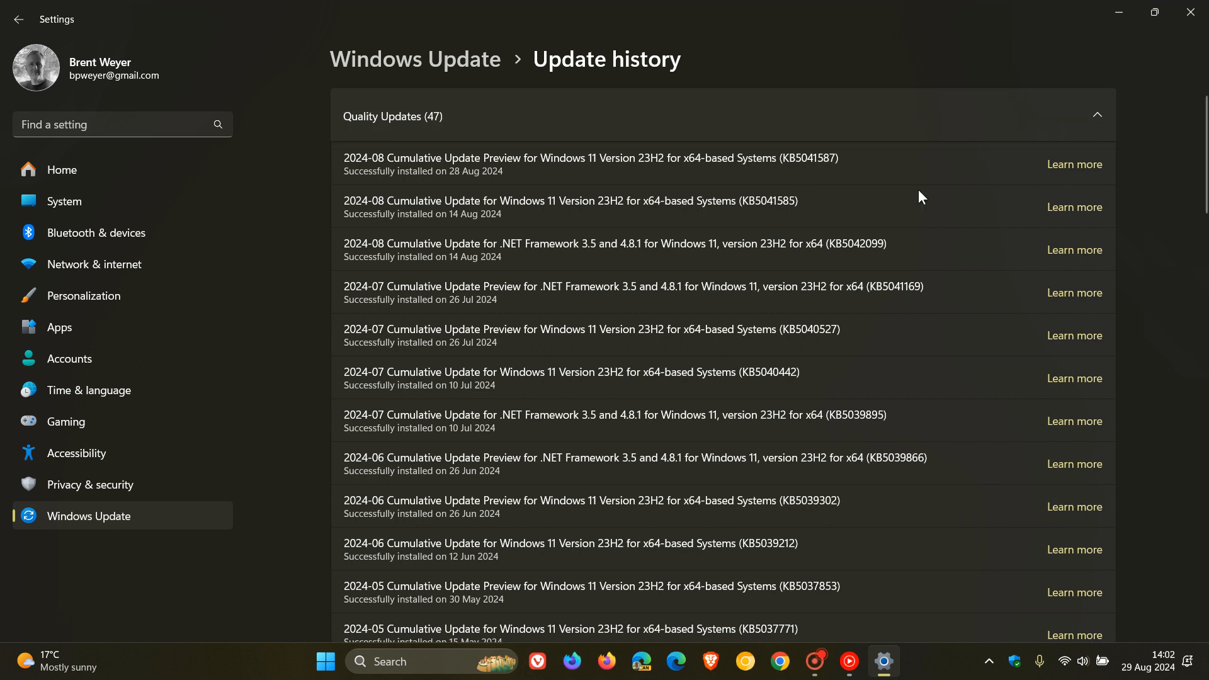
{"action": "mouse_move", "coordinate": [1051, 104]}
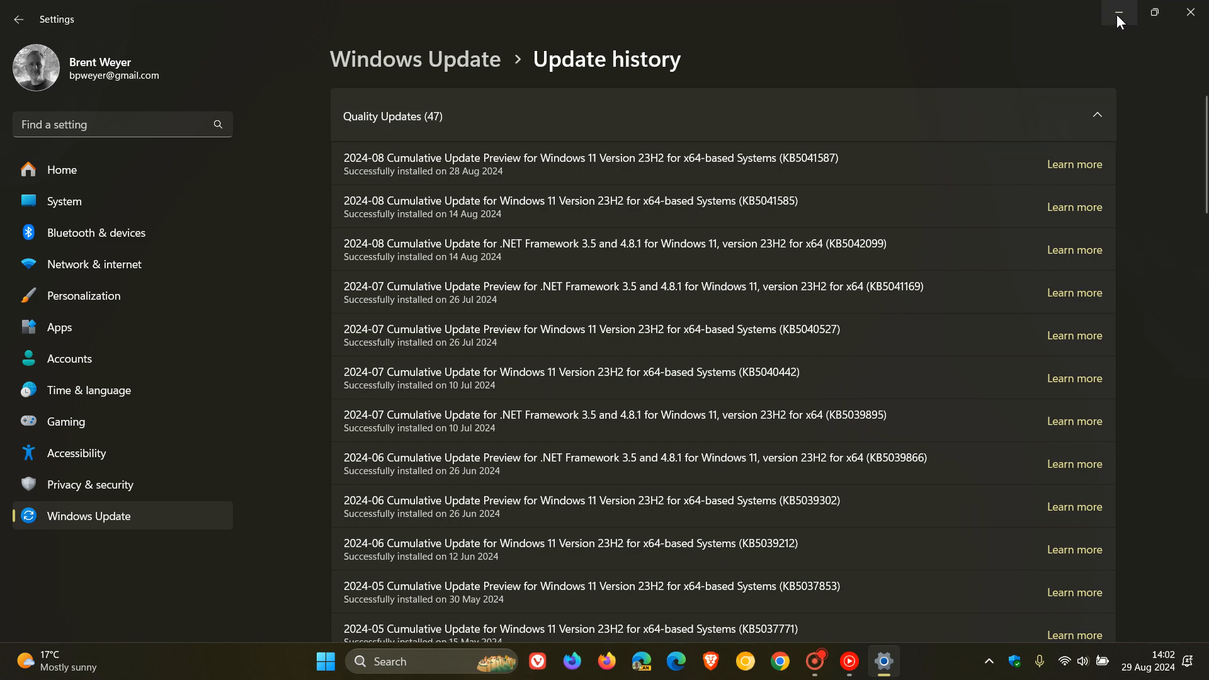
Minimize the Settings window to reveal the yellow-wallpaper desktop.
{"action": "left_click", "coordinate": [1119, 13]}
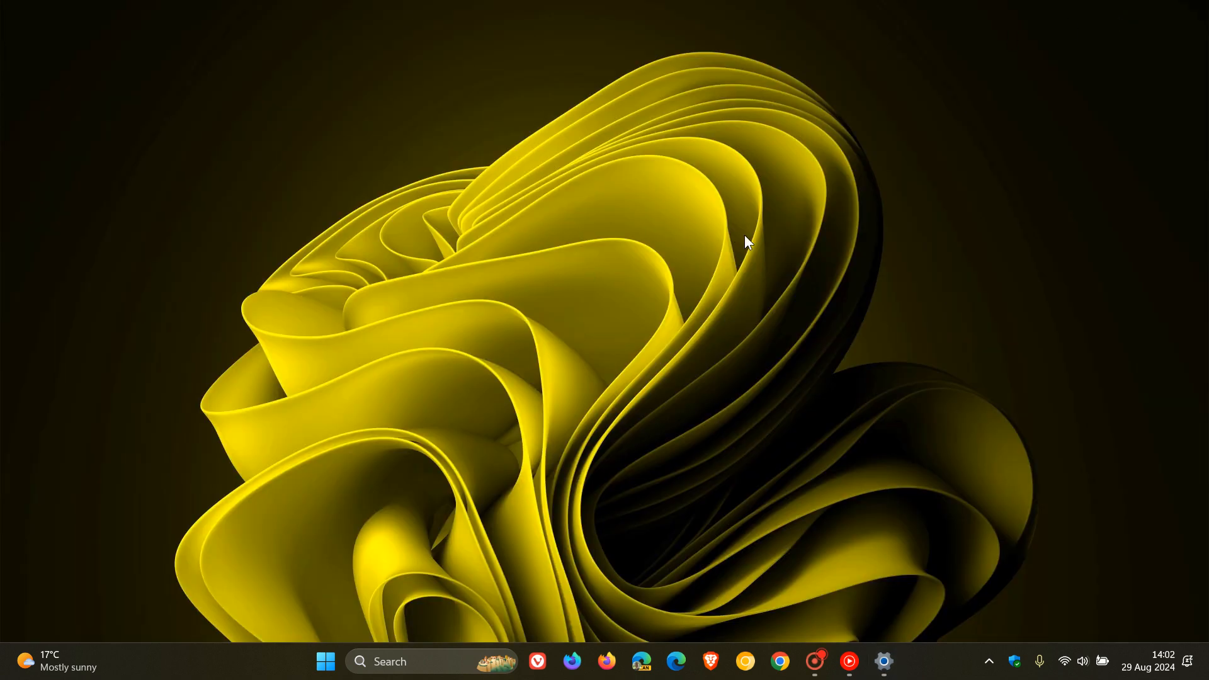
{"action": "mouse_move", "coordinate": [206, 446]}
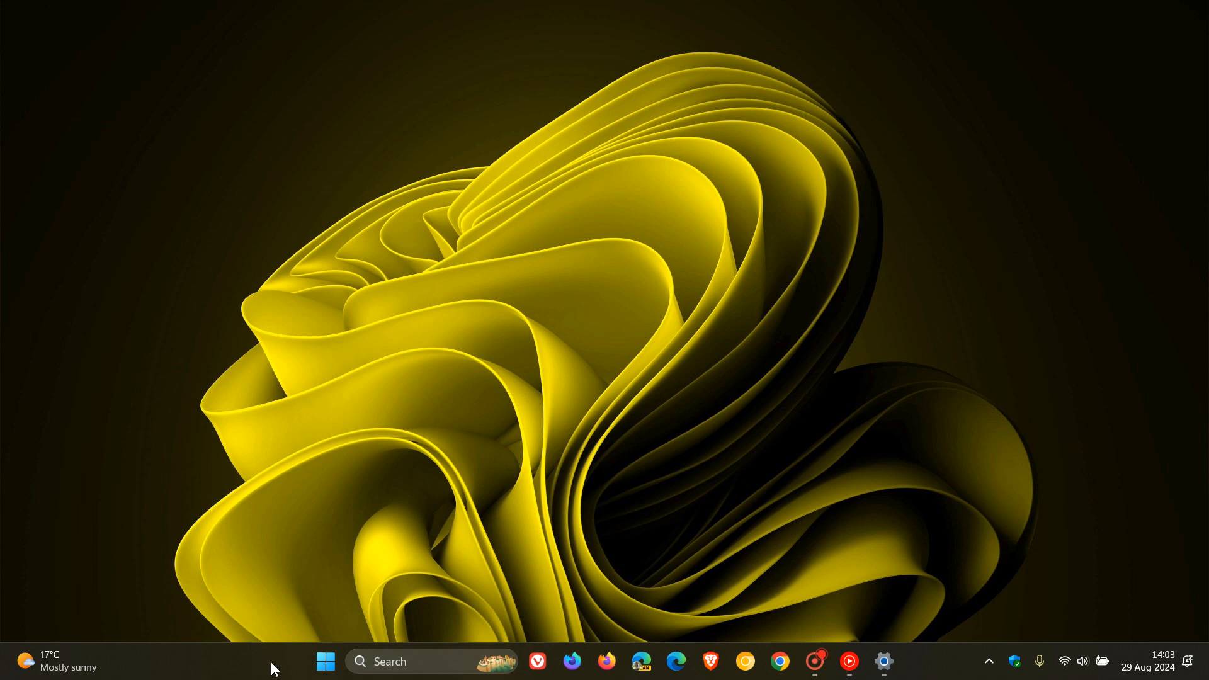
From the taskbar's right-click menu, open Taskbar settings and set alignment to Left.
{"action": "right_click", "coordinate": [275, 668]}
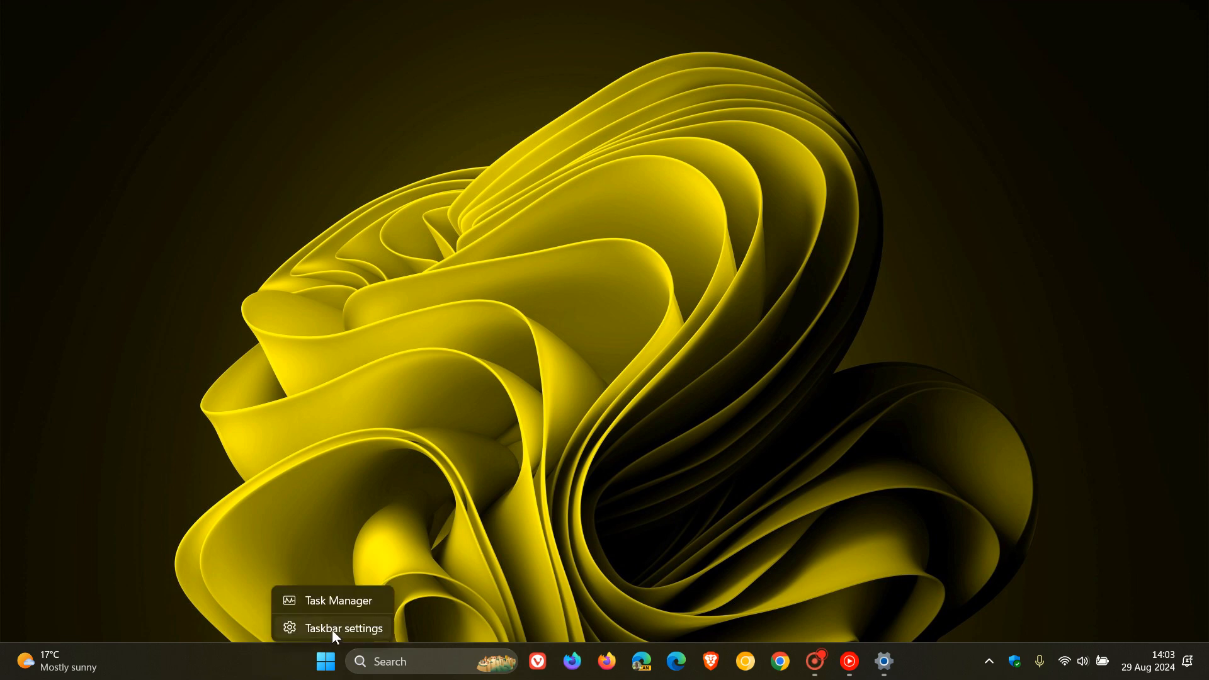
{"action": "left_click", "coordinate": [345, 628]}
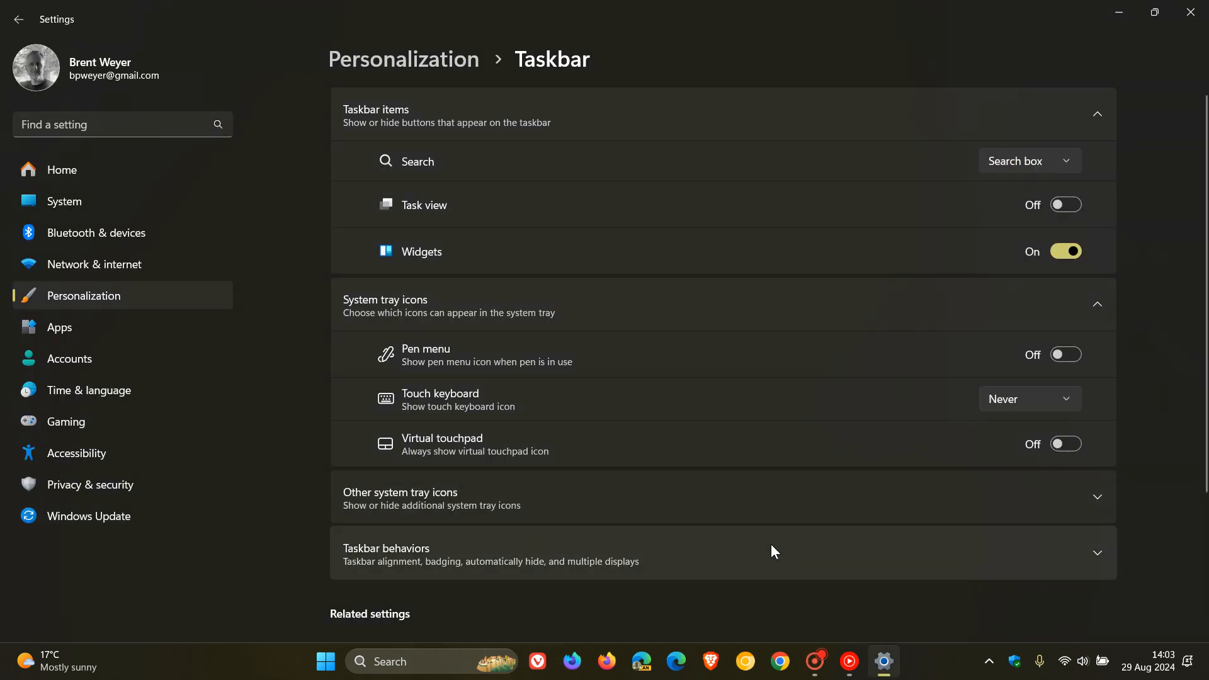
{"action": "left_click", "coordinate": [722, 553]}
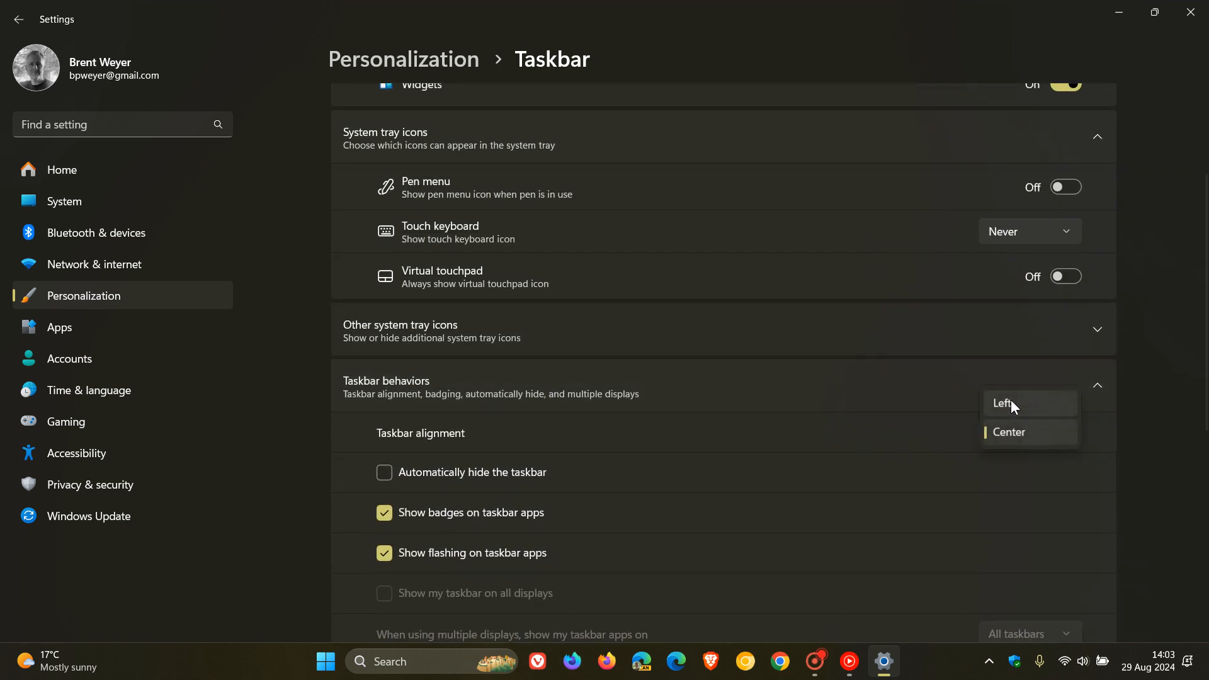
{"action": "left_click", "coordinate": [1003, 403]}
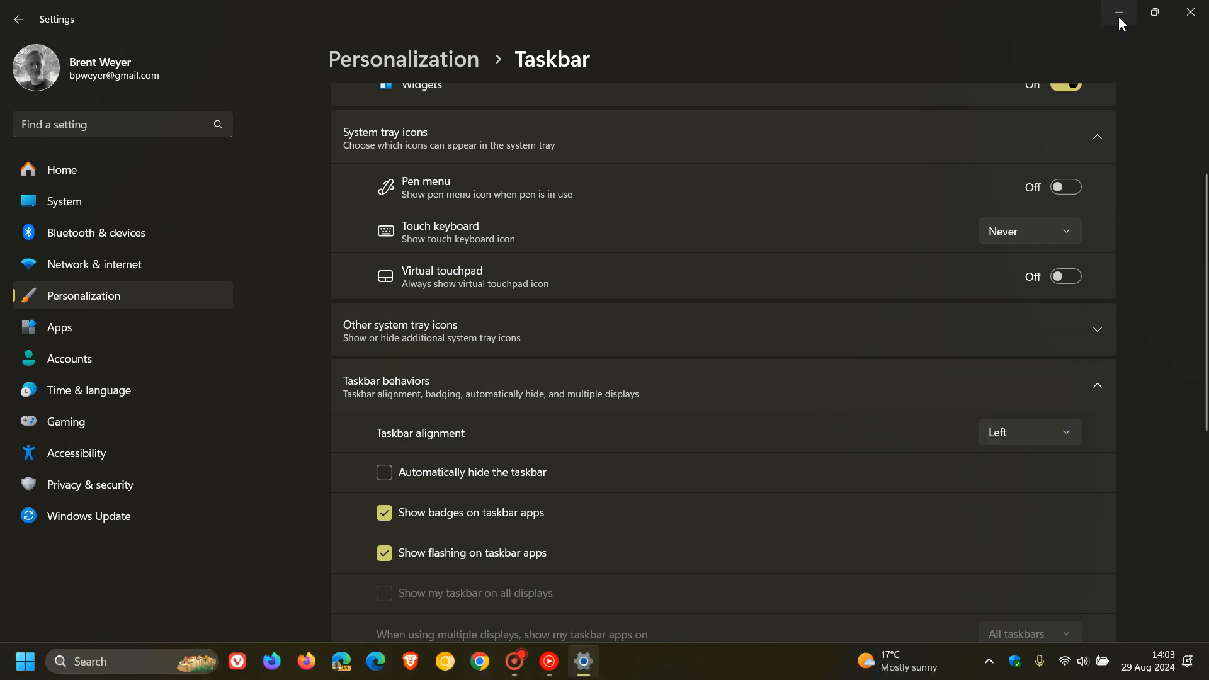
Minimize Settings to view the left-aligned taskbar with weather beside the tray.
{"action": "left_click", "coordinate": [1119, 14]}
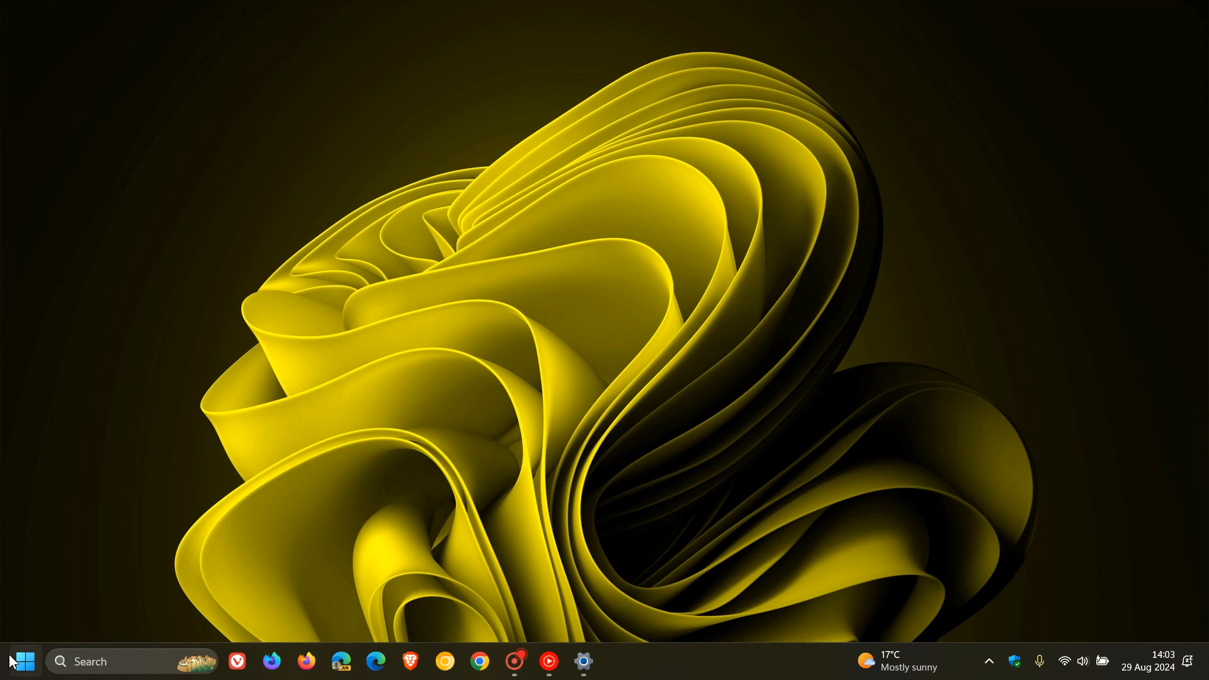
{"action": "mouse_move", "coordinate": [1063, 653]}
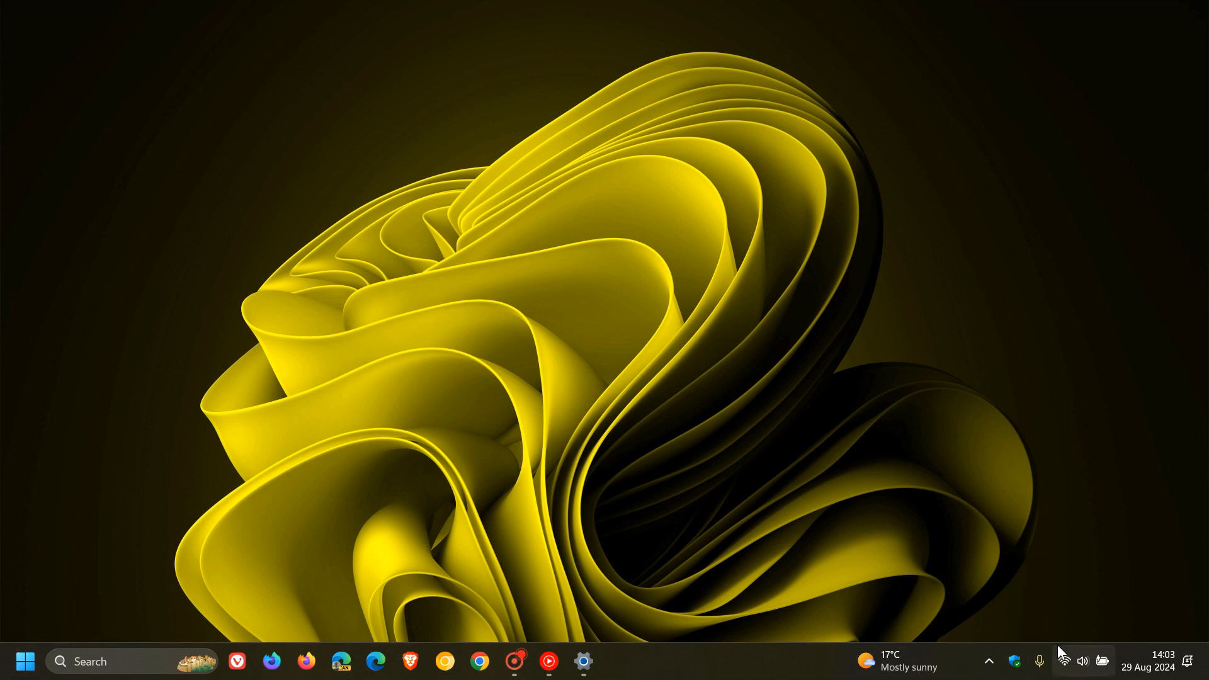
{"action": "mouse_move", "coordinate": [927, 585]}
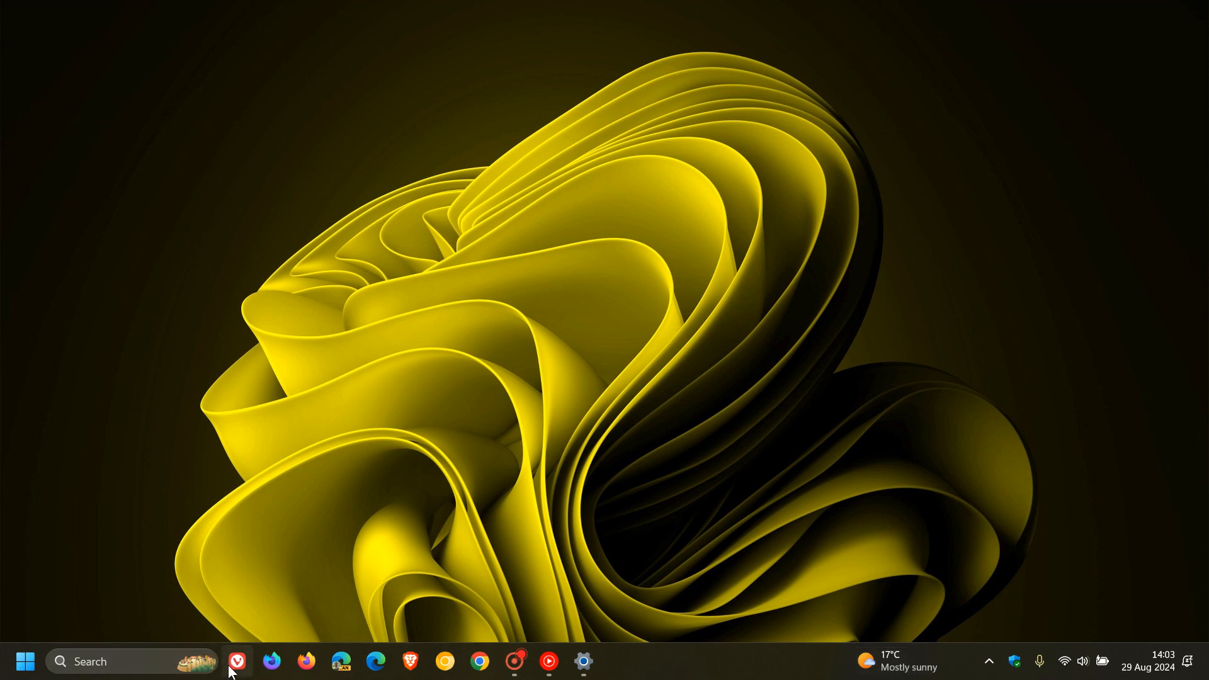
{"action": "mouse_move", "coordinate": [356, 502]}
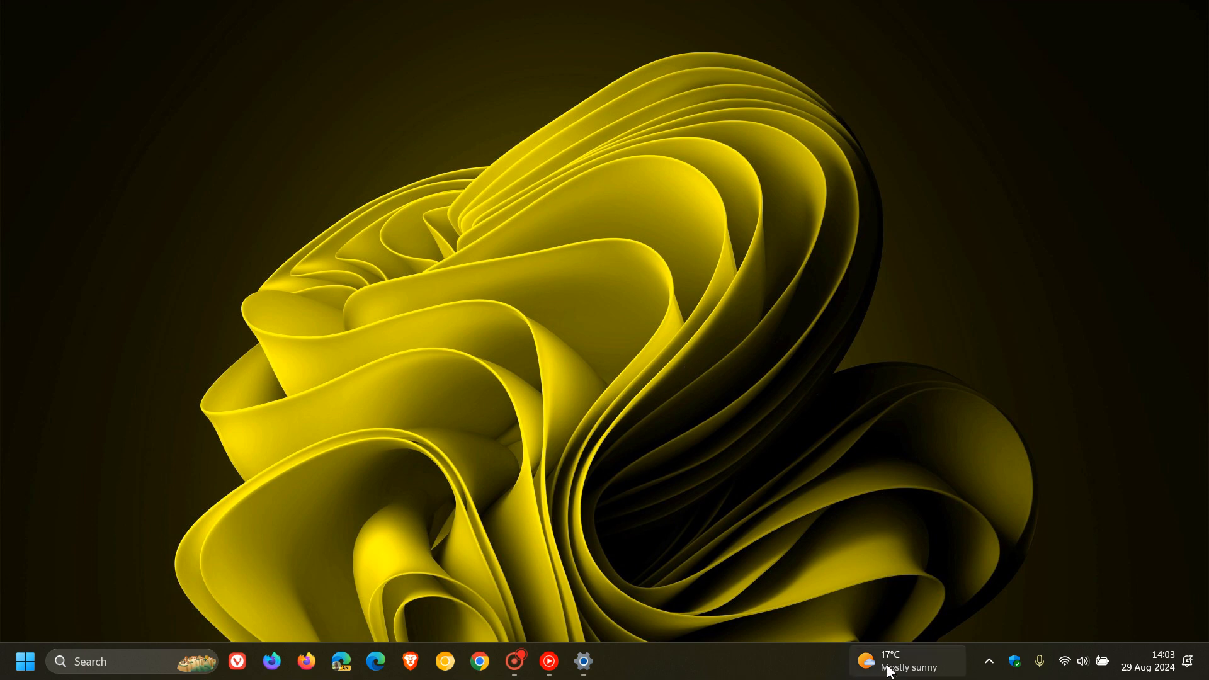
{"action": "mouse_move", "coordinate": [910, 392]}
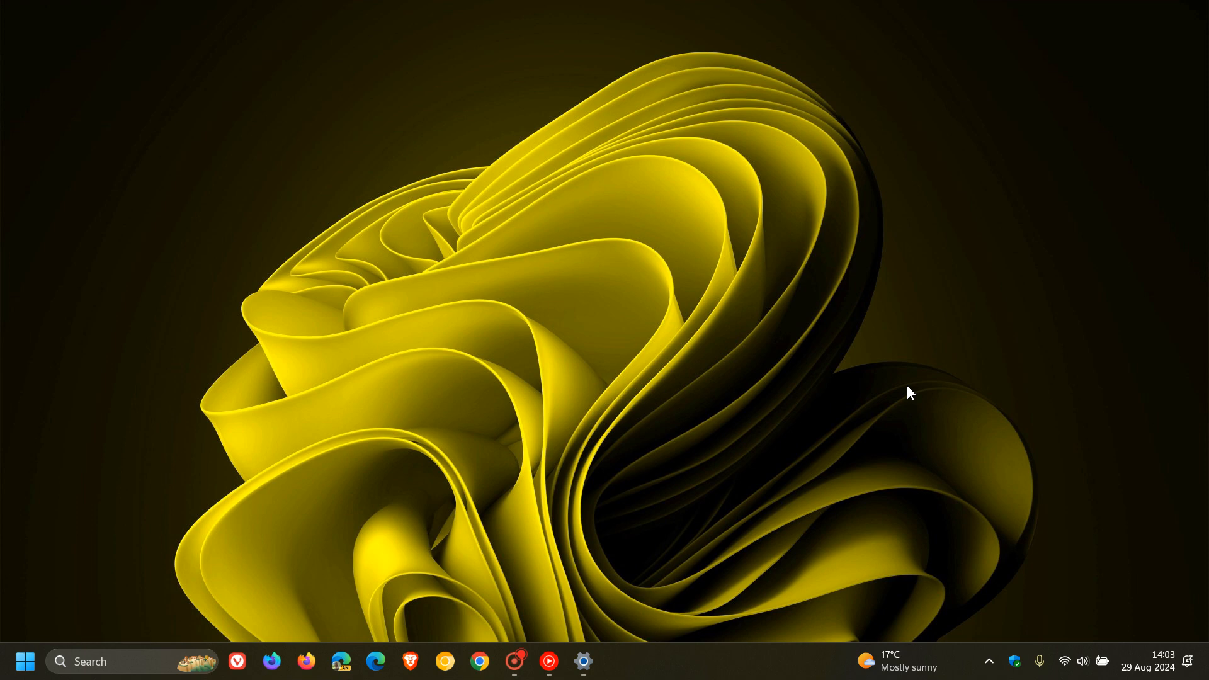
{"action": "mouse_move", "coordinate": [742, 677]}
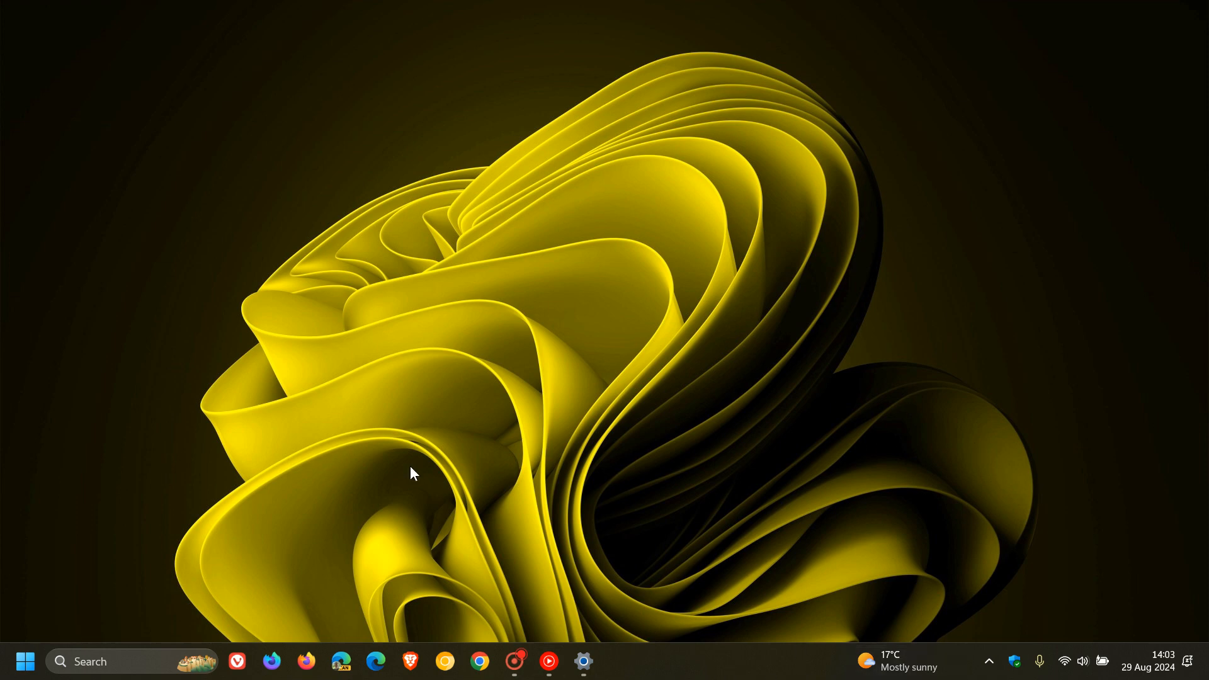
{"action": "mouse_move", "coordinate": [856, 366]}
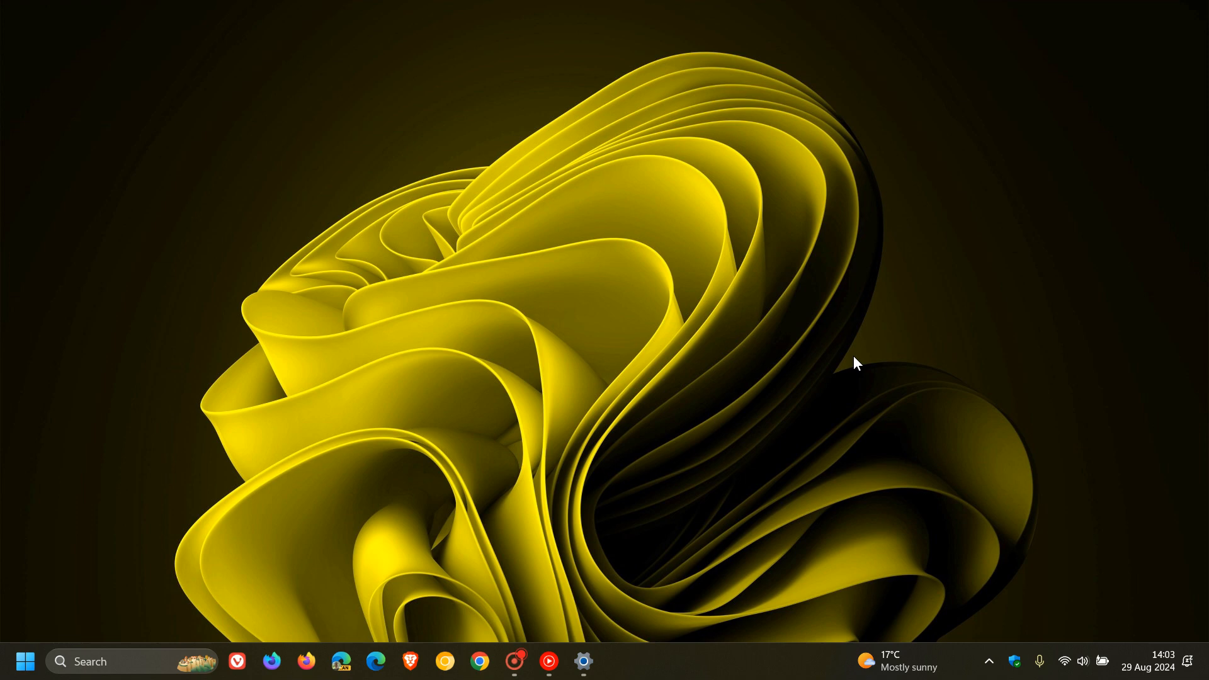
{"action": "mouse_move", "coordinate": [839, 557]}
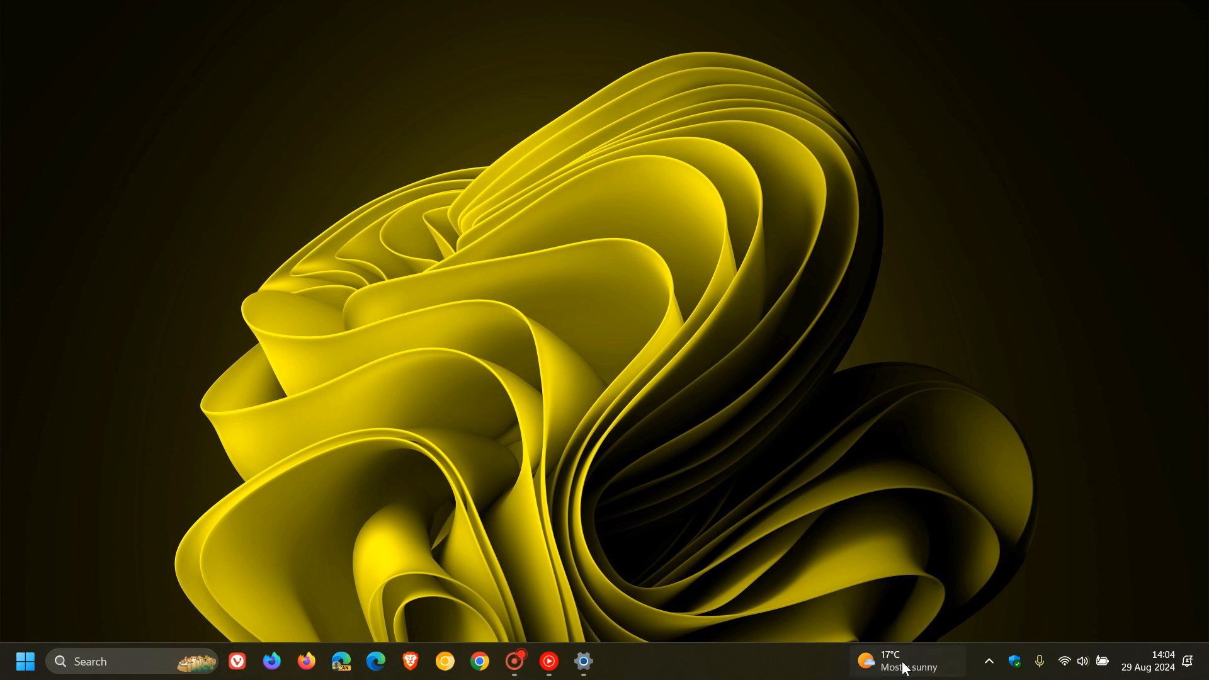
{"action": "left_click", "coordinate": [907, 660]}
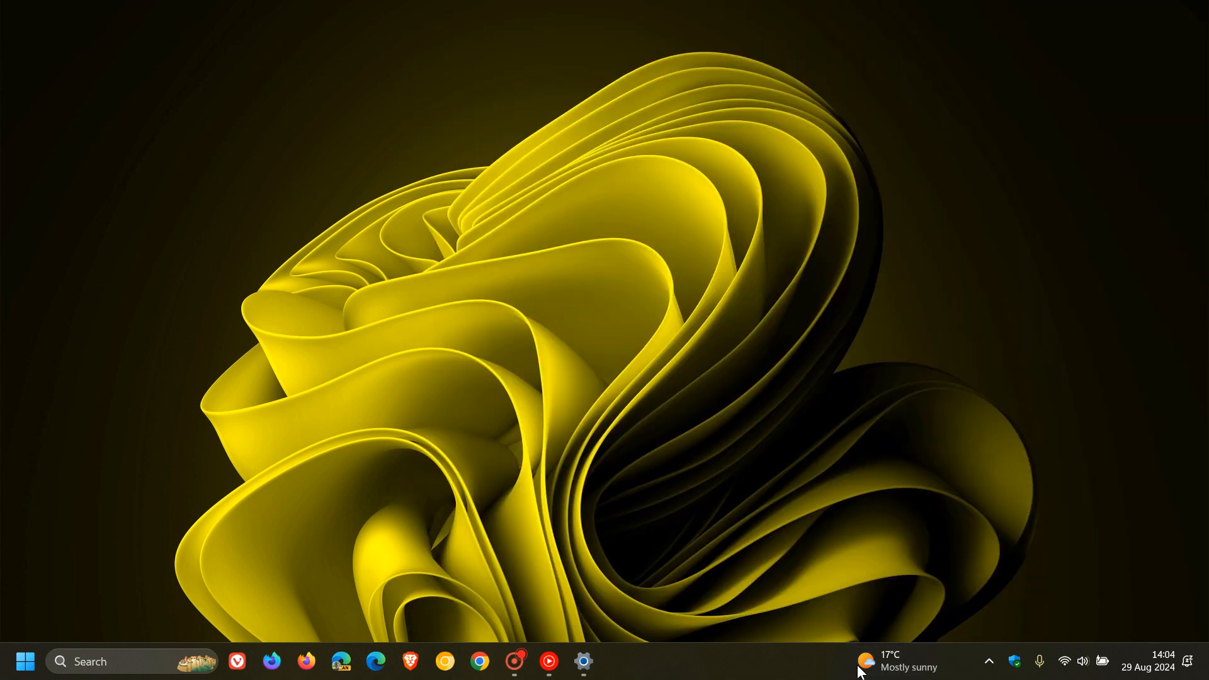
{"action": "mouse_move", "coordinate": [879, 665]}
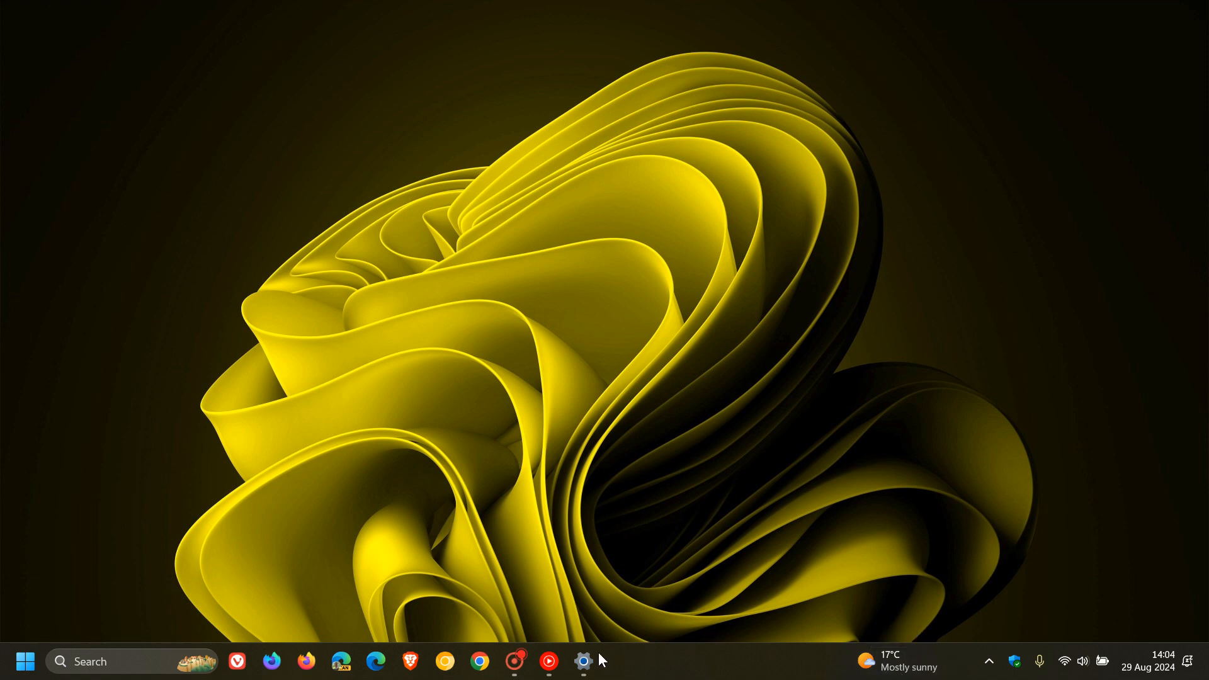
Restore Settings from the taskbar and toggle Widgets off and back on.
{"action": "left_click", "coordinate": [584, 660]}
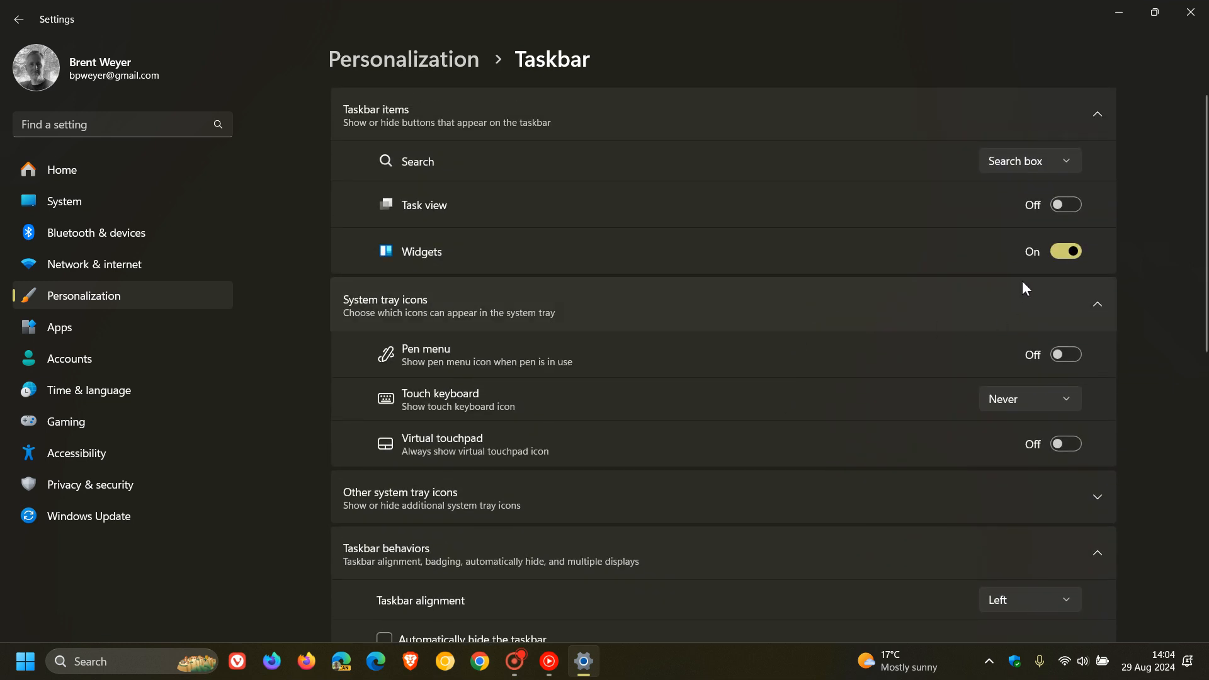
{"action": "left_click", "coordinate": [1065, 251]}
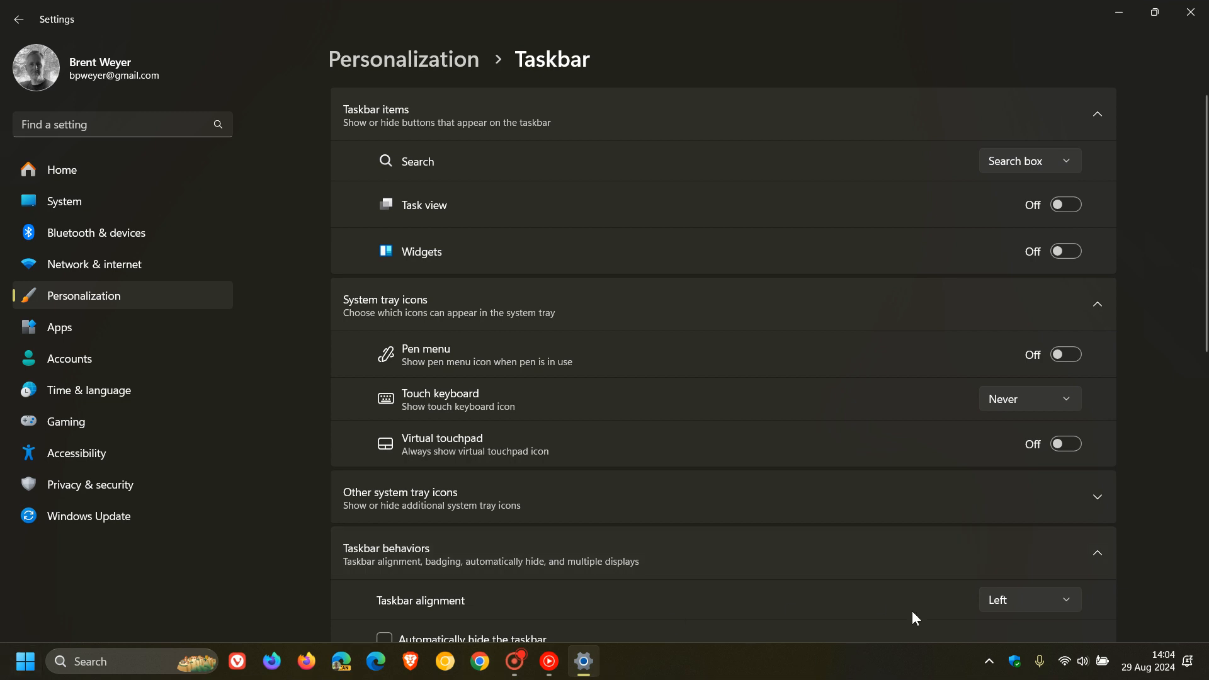
{"action": "left_click", "coordinate": [1065, 251]}
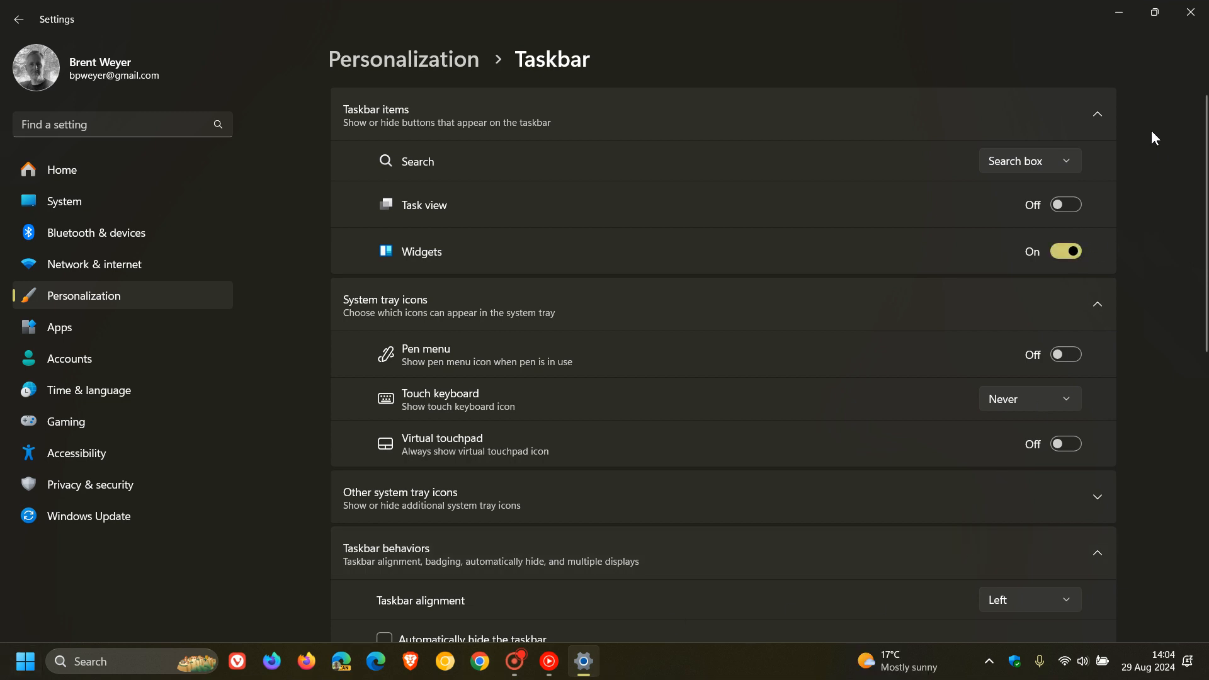
Change Taskbar alignment to Center under Taskbar behaviors.
{"action": "scroll", "scroll_direction": "down", "scroll_amount": 3}
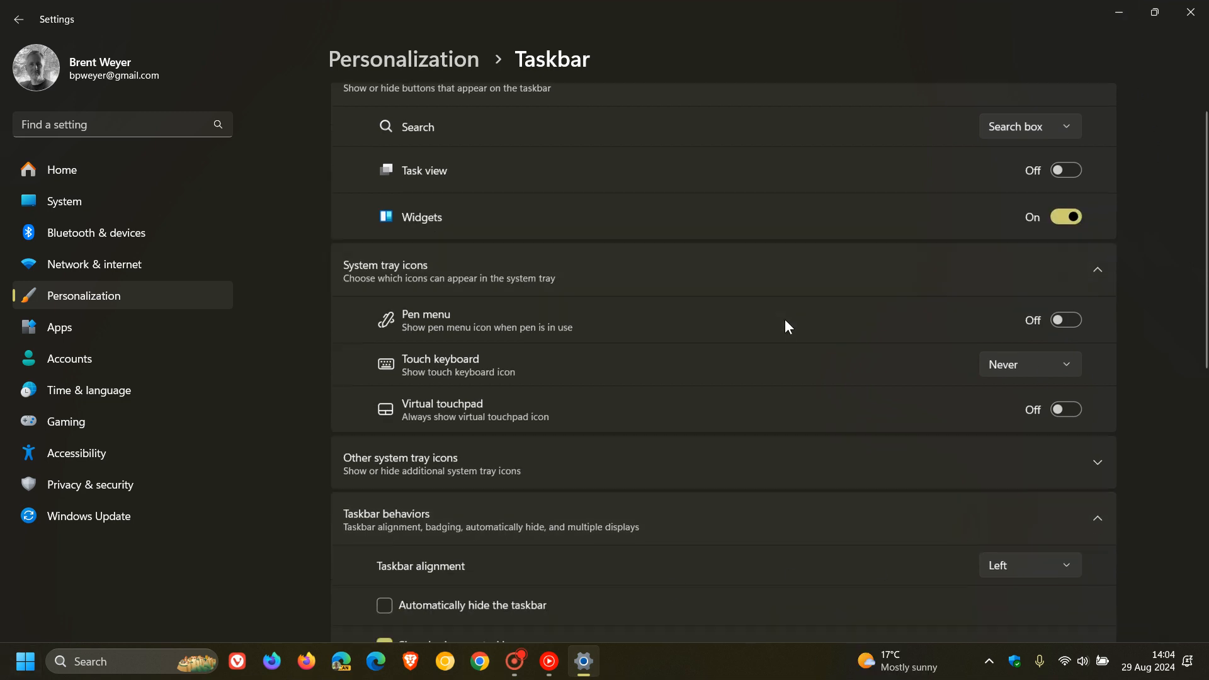
{"action": "scroll", "scroll_direction": "down", "scroll_amount": 3}
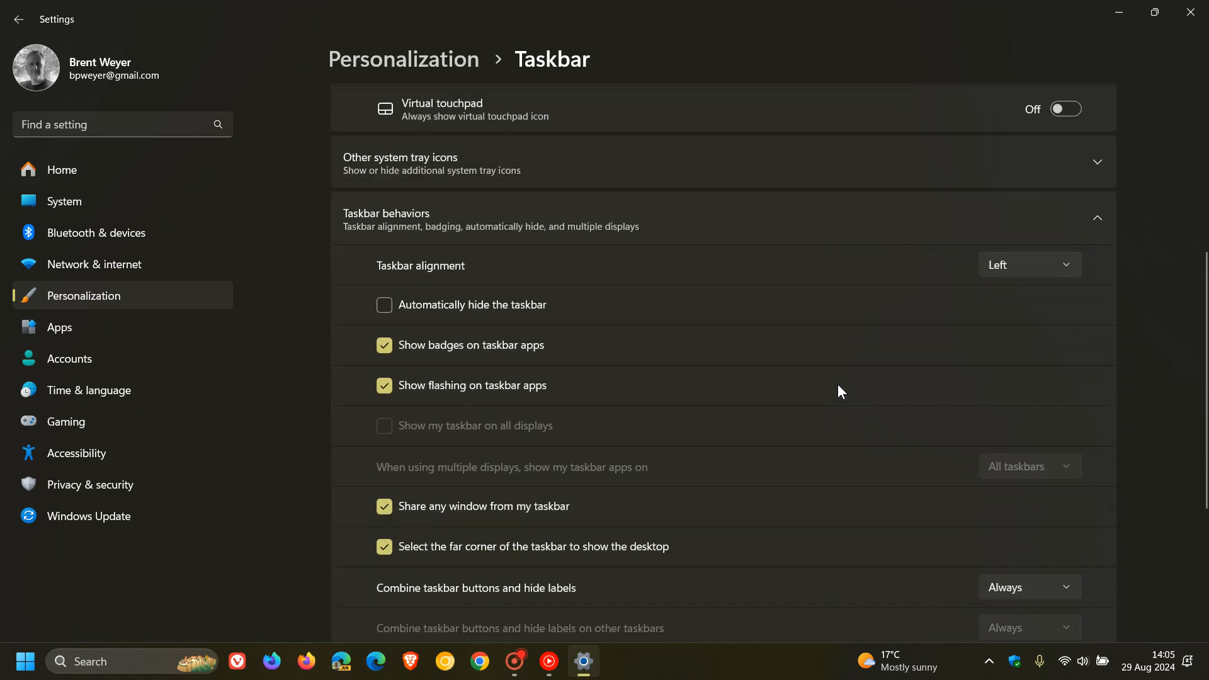
{"action": "left_click", "coordinate": [1028, 264]}
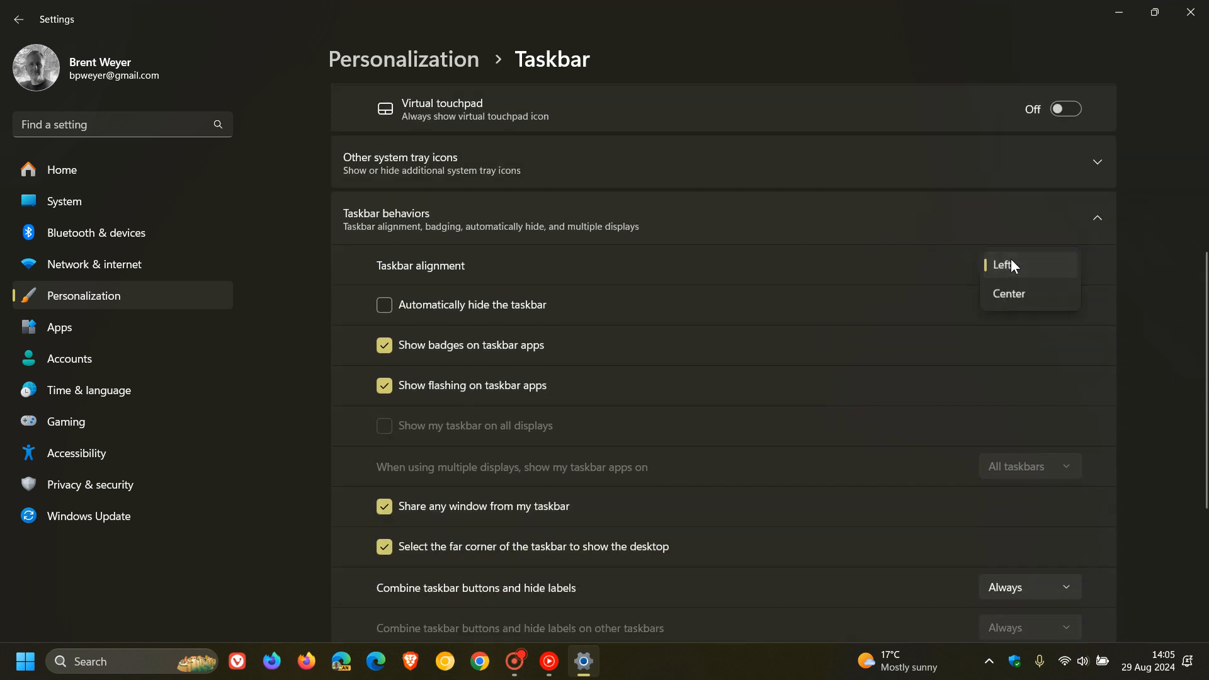
{"action": "left_click", "coordinate": [1008, 294]}
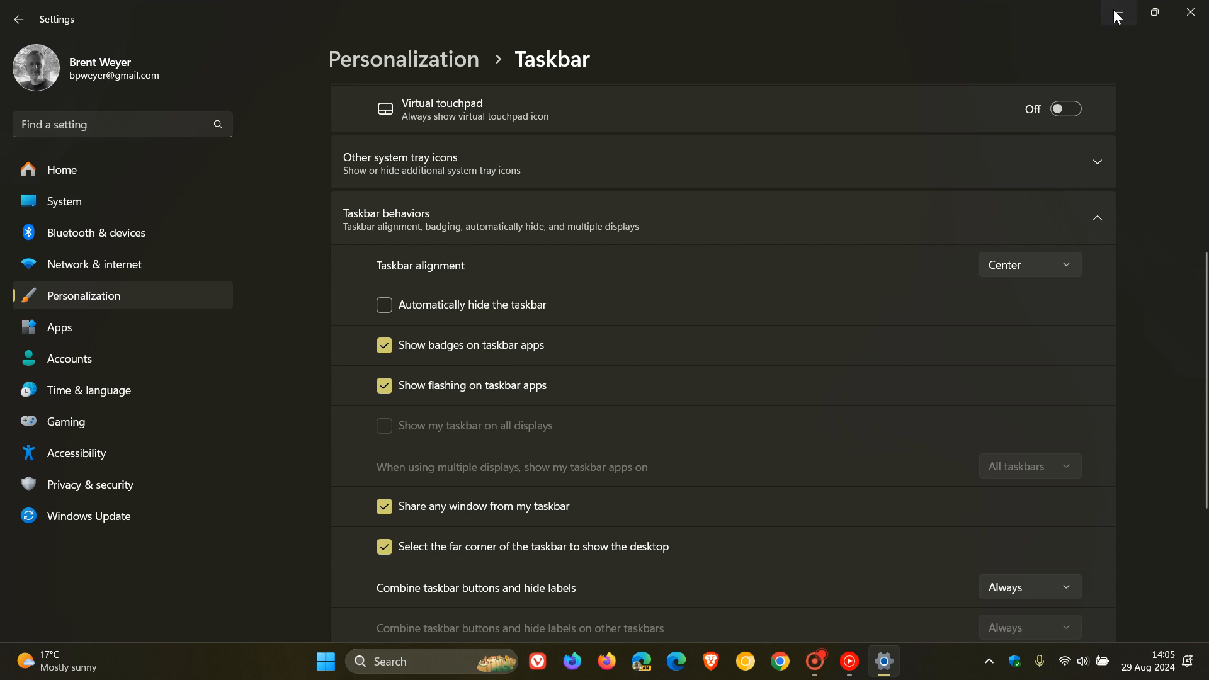